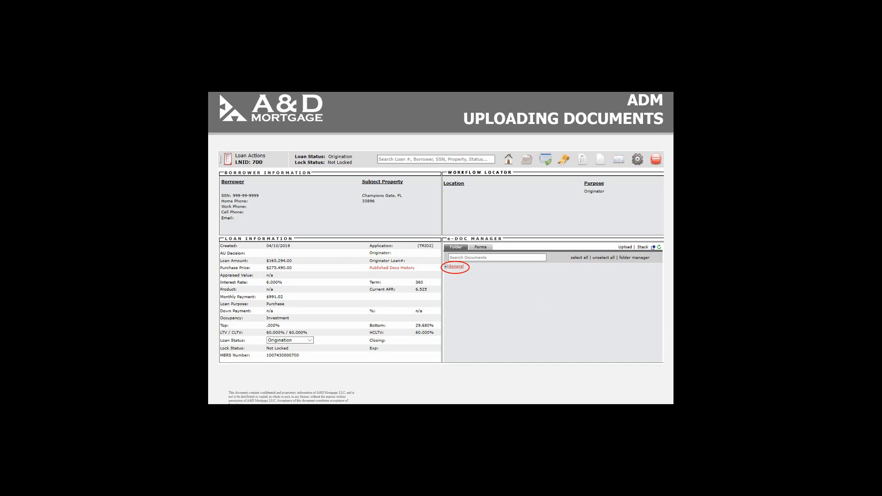
# Expand the General folder in eDoc Manager to list its three loan documents
pyautogui.click(450, 266)
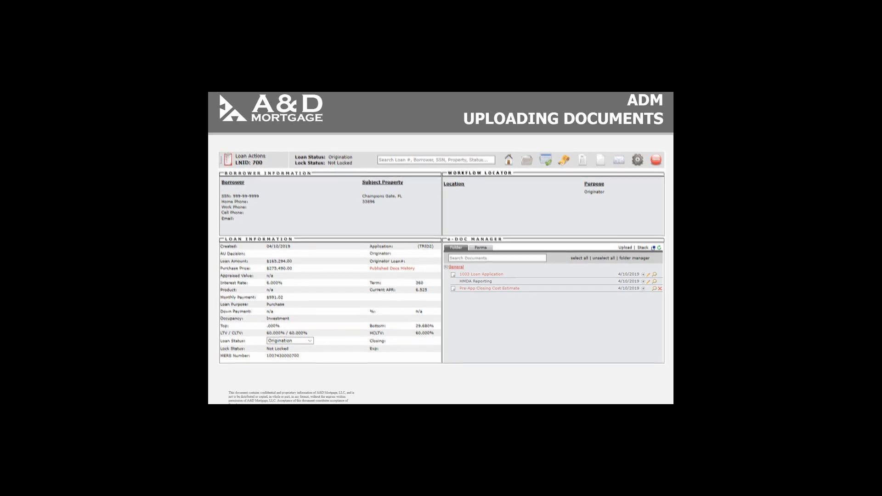
pyautogui.click(450, 267)
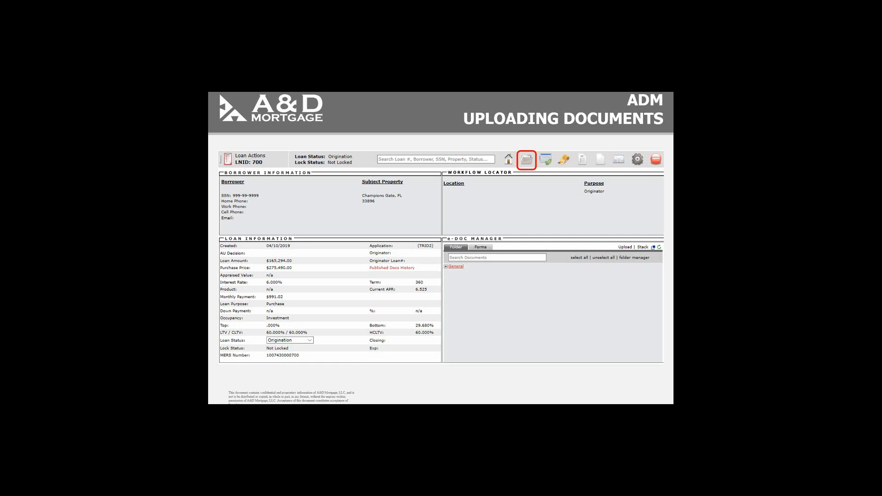
# Launch the document upload window for loan 700 from the Loan Actions toolbar
pyautogui.click(528, 159)
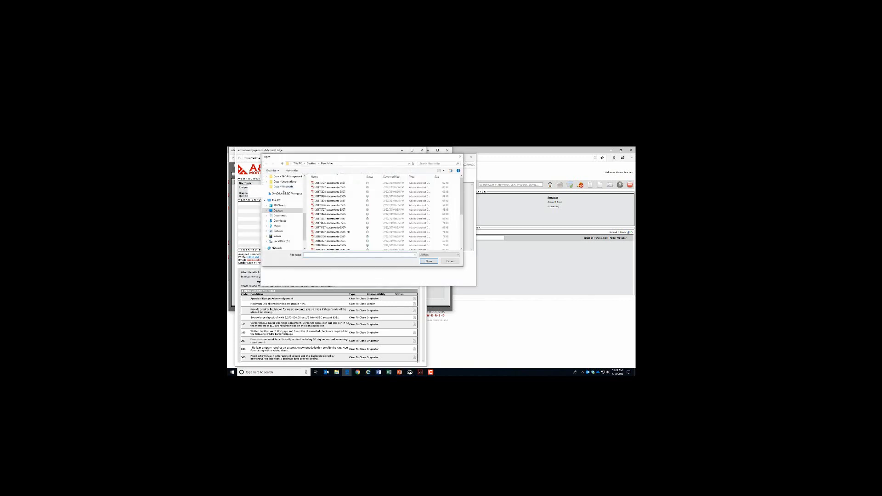
# Select the PDF file from the desktop folder for upload
pyautogui.click(429, 260)
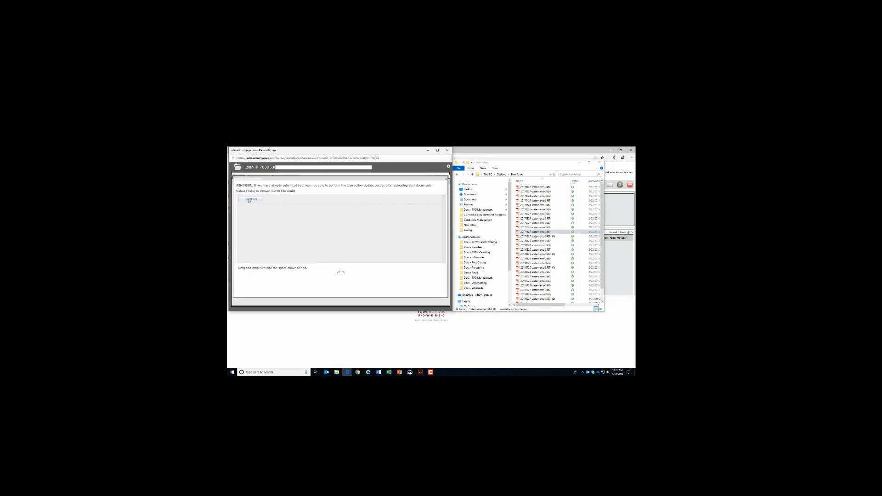
# Add the chosen file to the upload list and assign it a document type
pyautogui.click(249, 202)
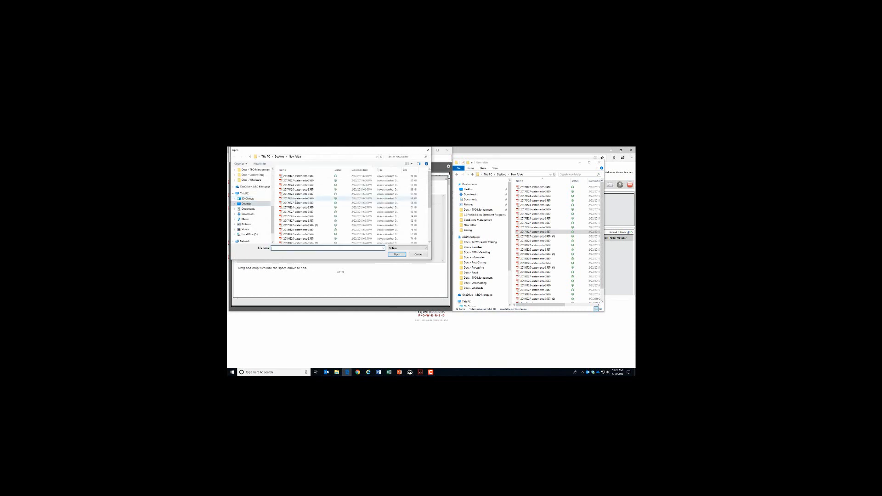
pyautogui.click(397, 255)
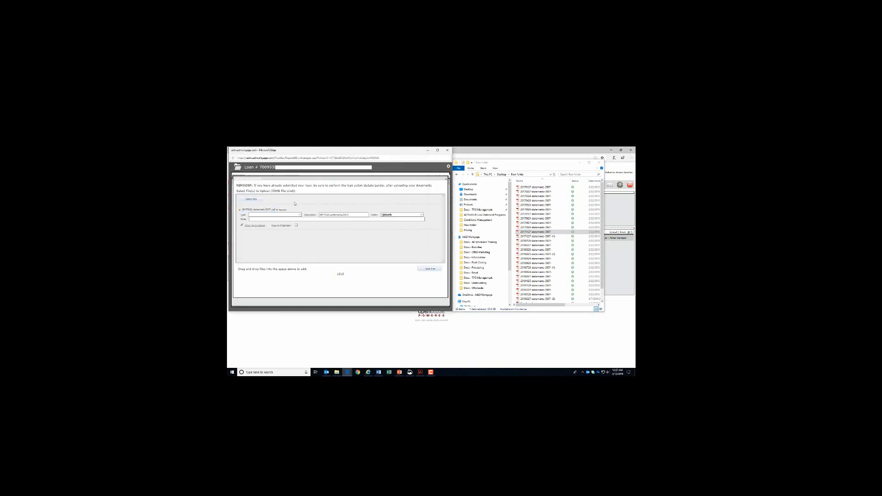
pyautogui.click(275, 214)
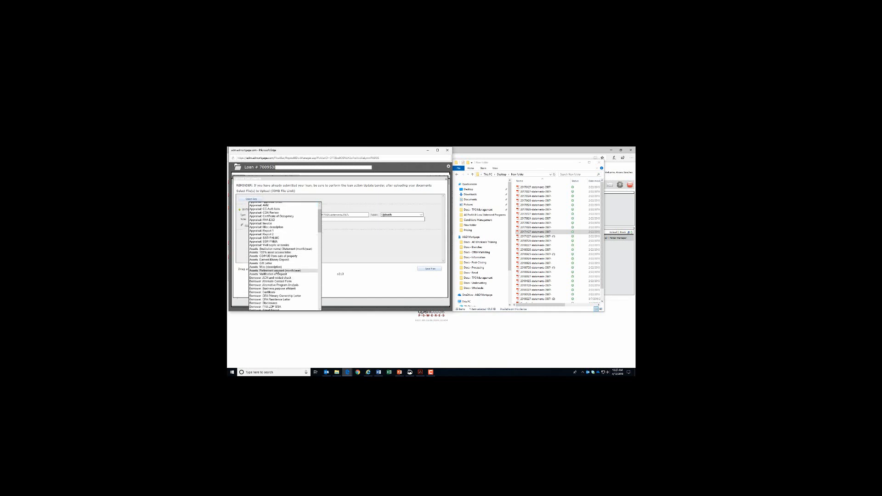
pyautogui.click(281, 271)
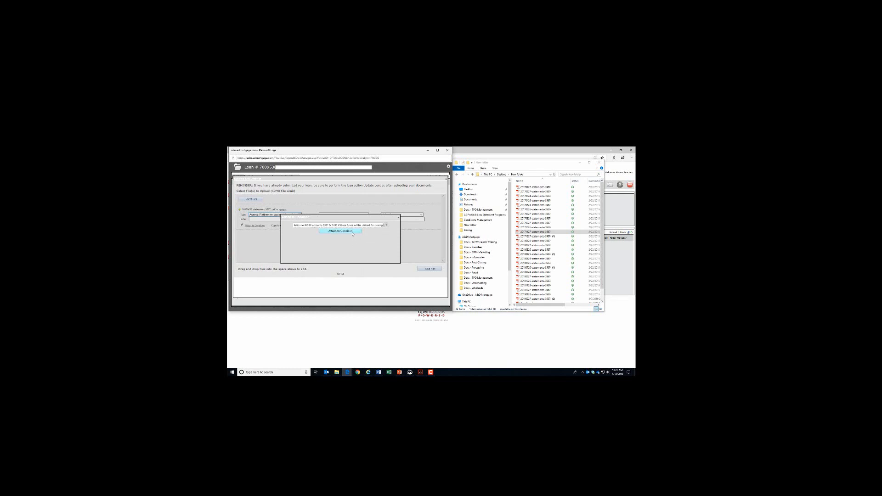
pyautogui.click(339, 232)
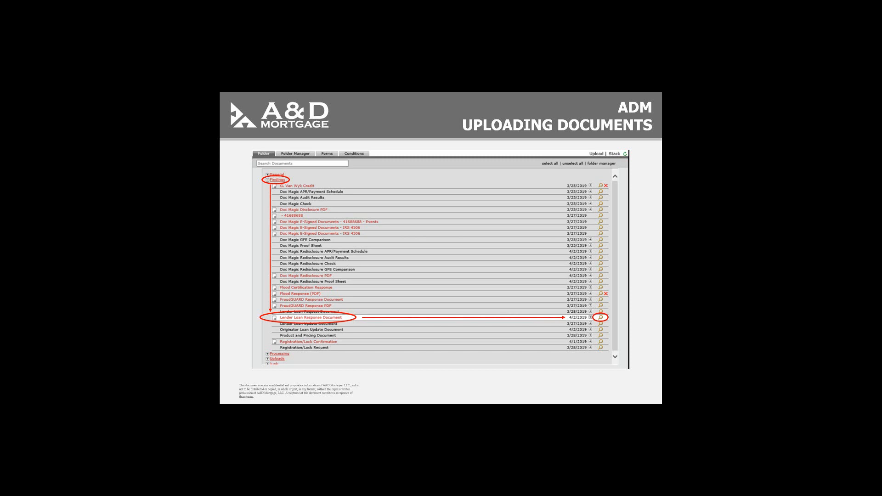
# Show the Folder Manager slide highlighting Findings and the Lender Loan Response Document magnifier
pyautogui.click(603, 317)
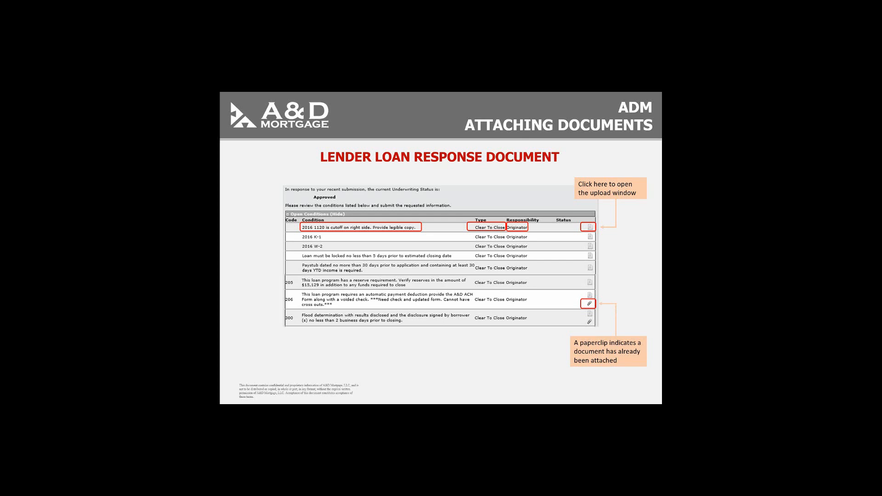
# Advance to the Upload Document slide and circle the Select Files step
pyautogui.click(590, 227)
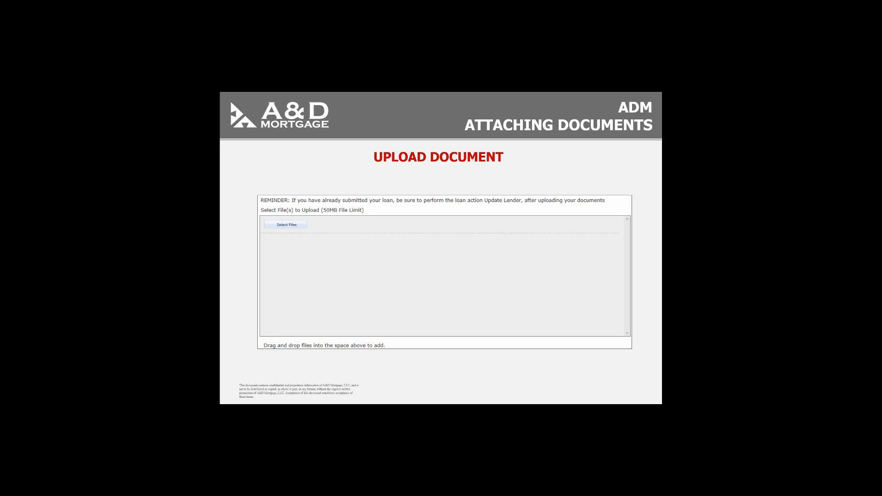
pyautogui.click(286, 224)
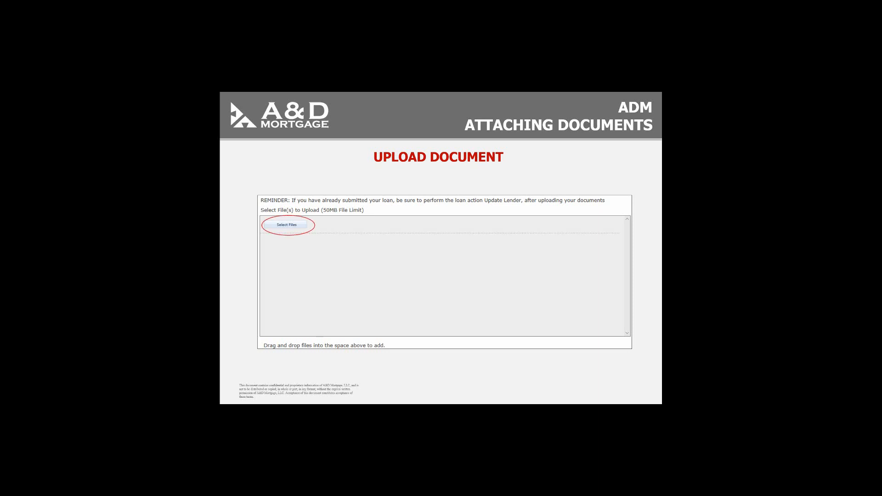